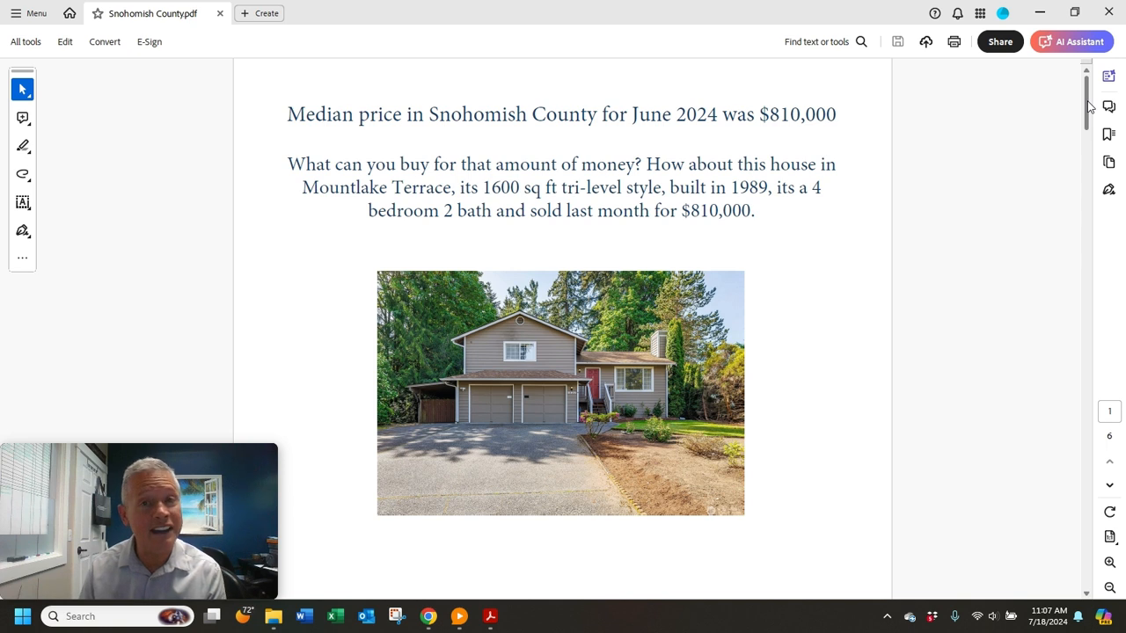
scroll("down", 3)
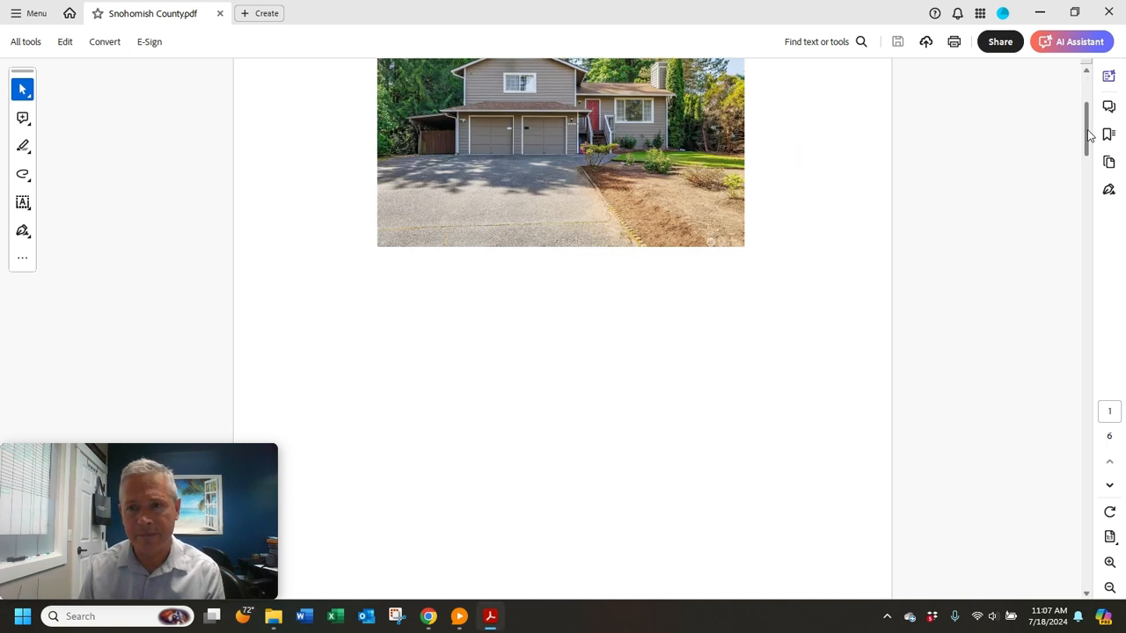
scroll("down", 3)
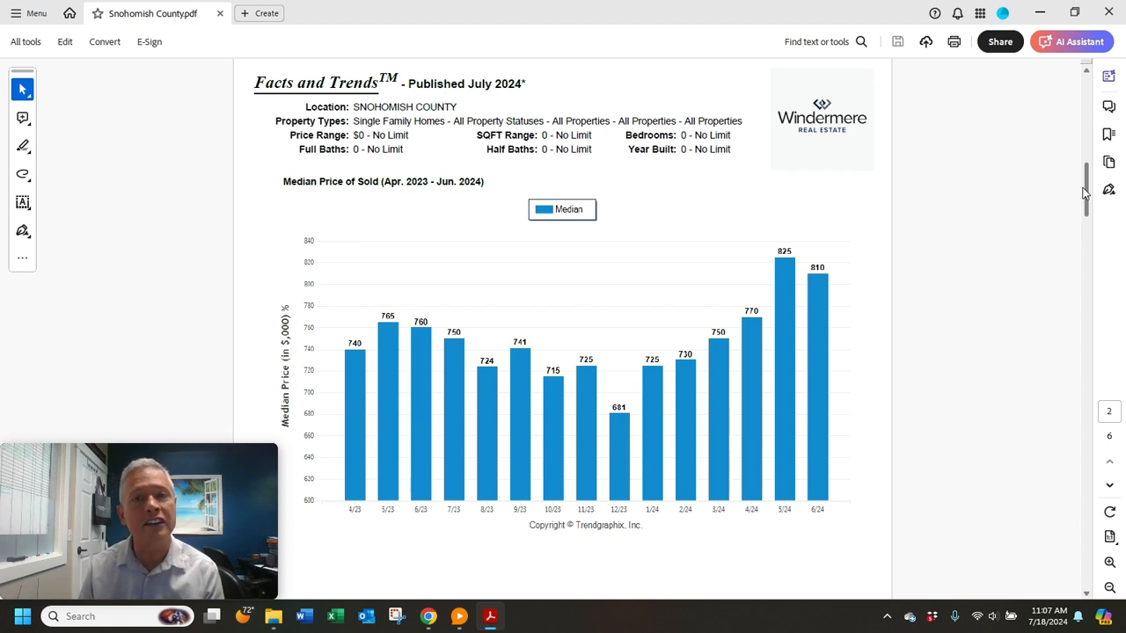
scroll("down", 3)
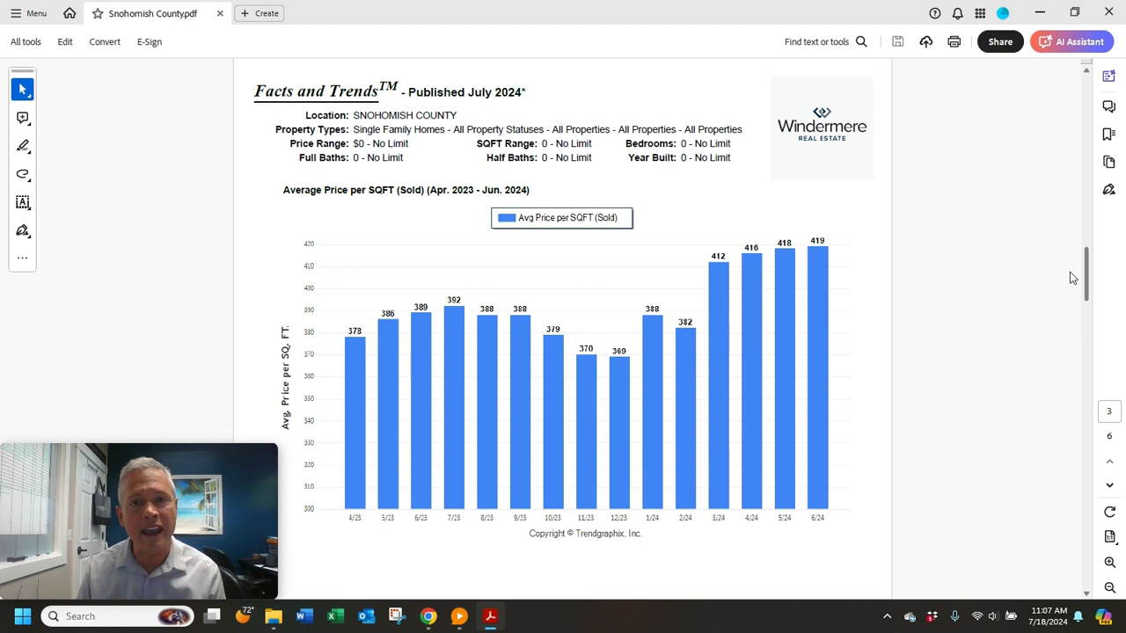
scroll("down", 3)
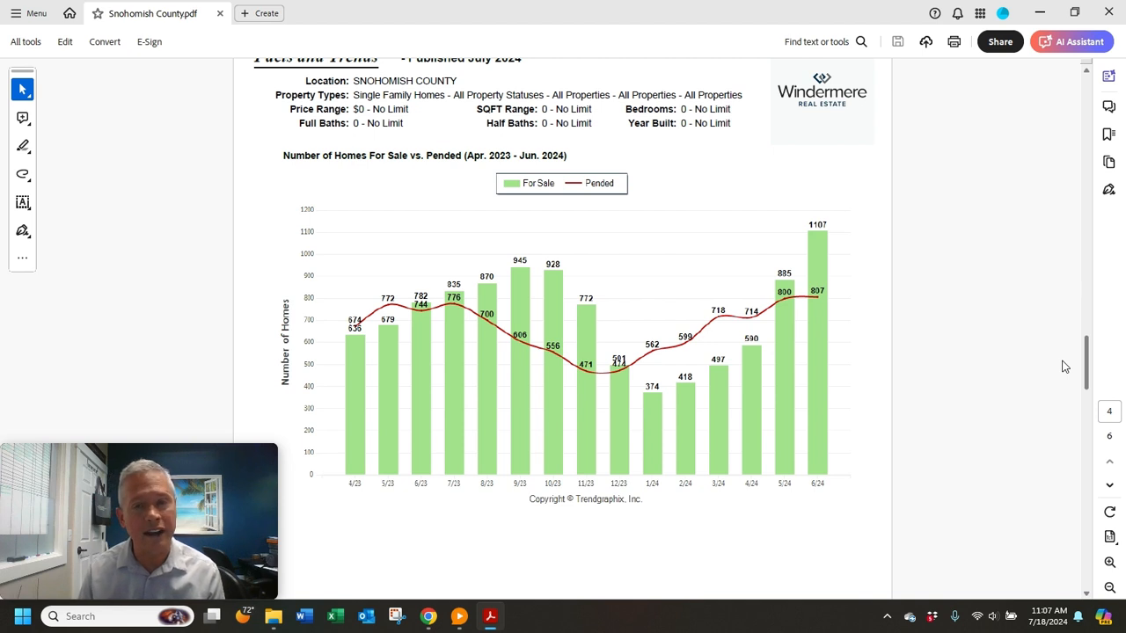
scroll("down", 3)
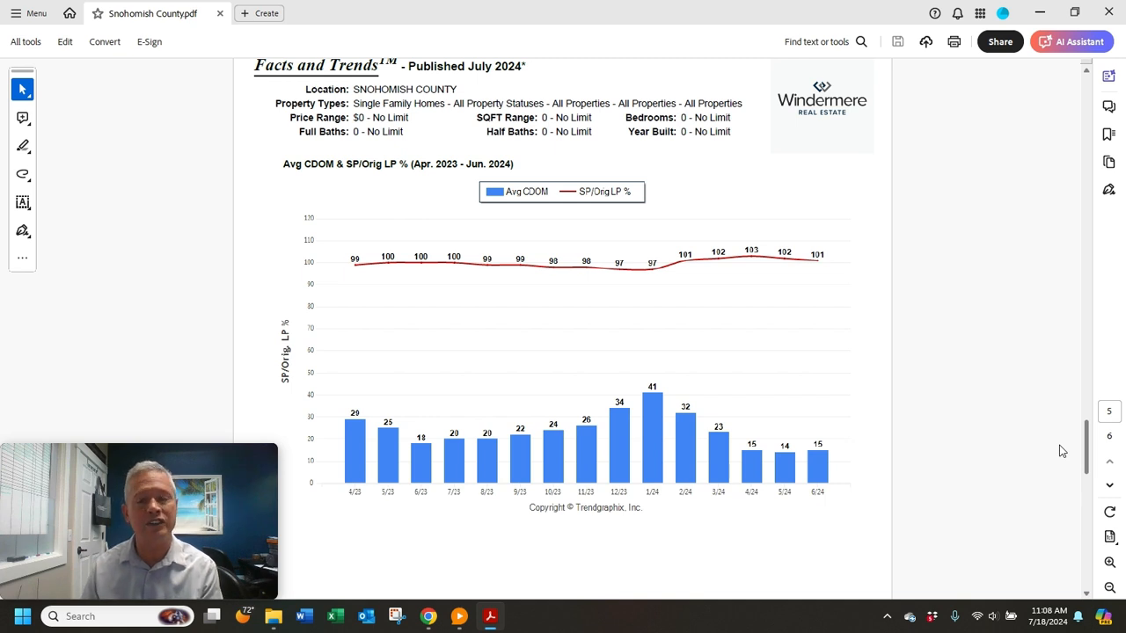
scroll("down", 3)
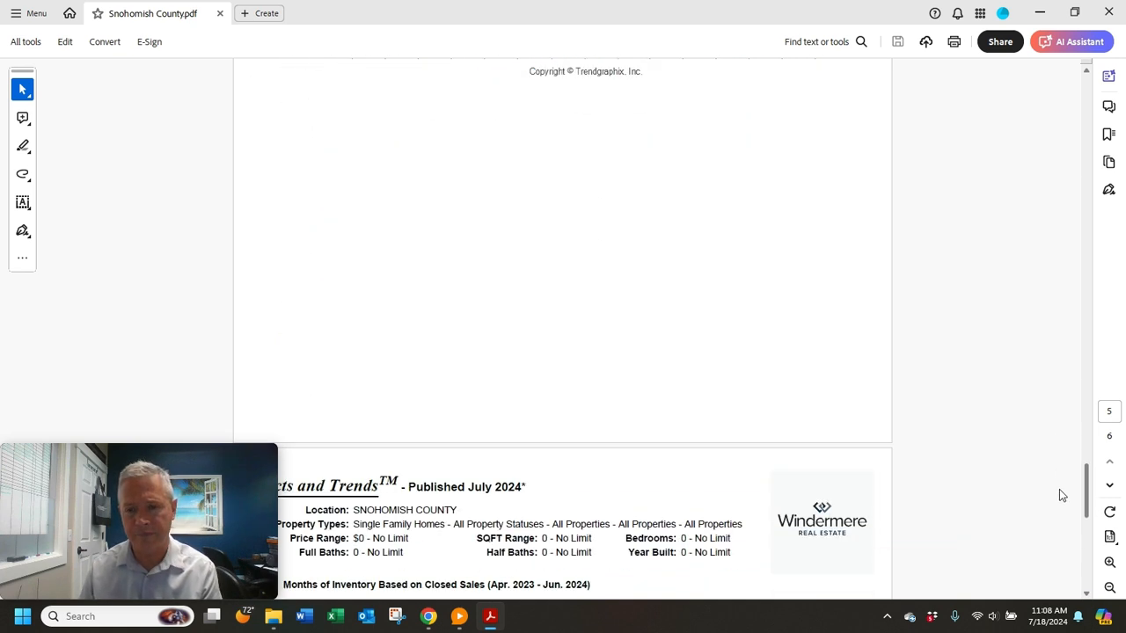
scroll("down", 3)
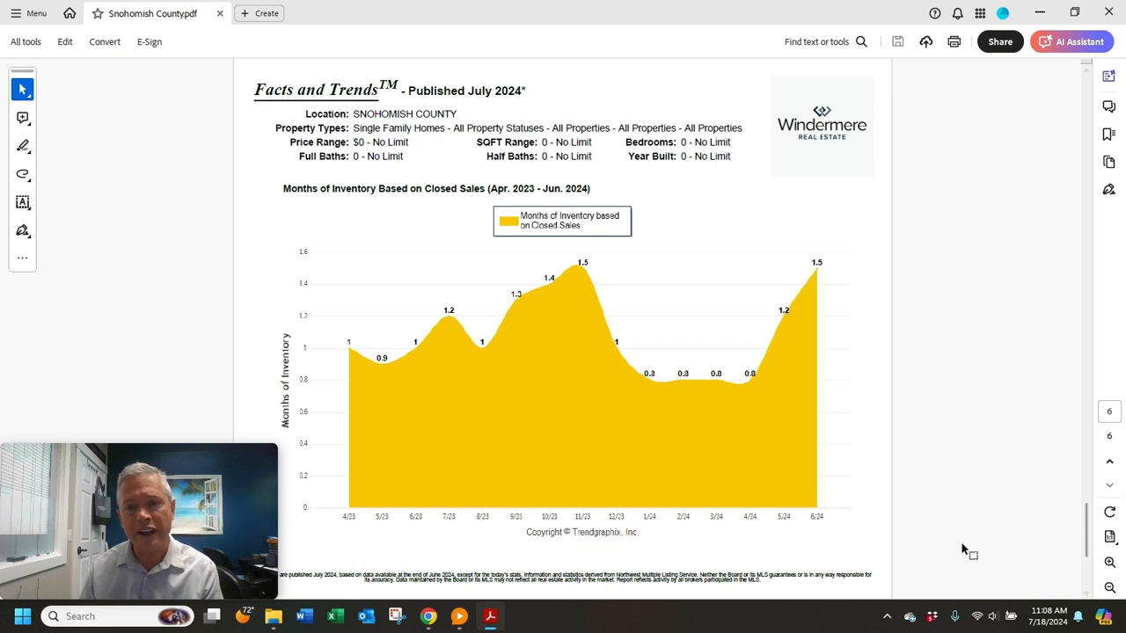